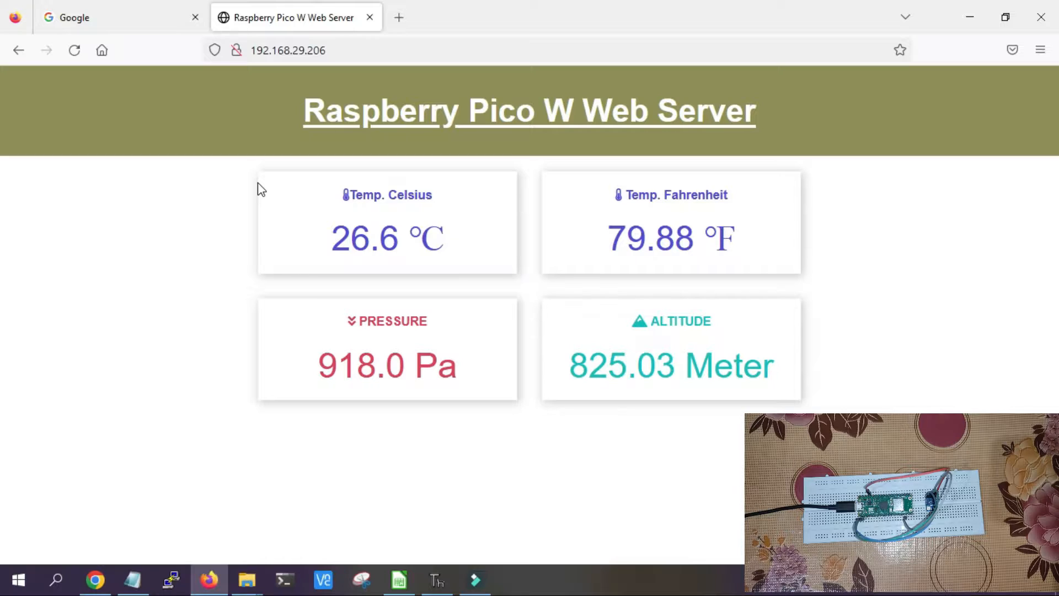
mouse_move(266, 192)
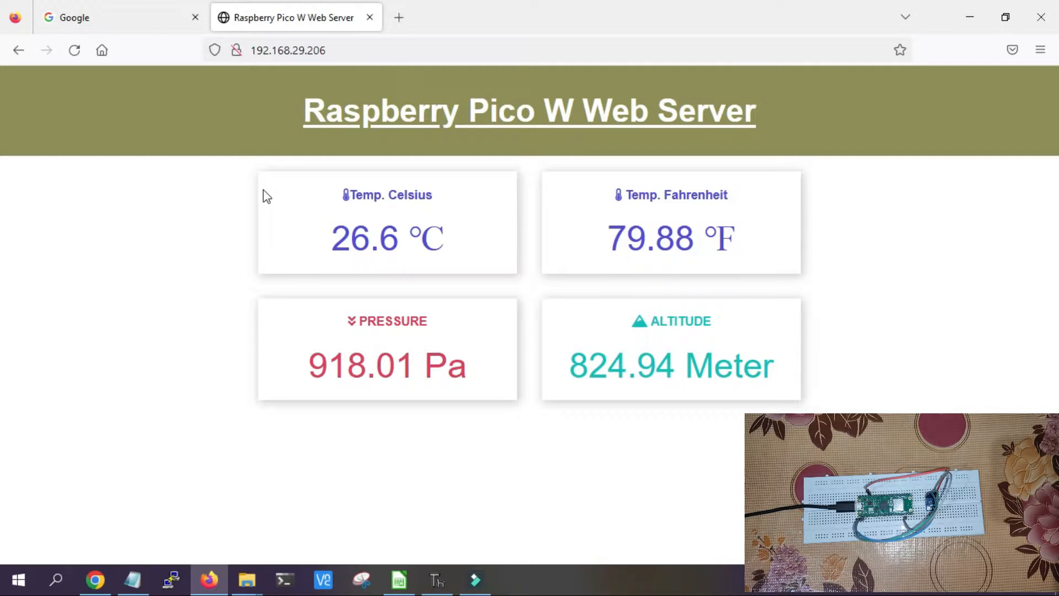
Refresh the Pico W web server page so the BMP180 pressure and altitude values update.
left_click(74, 49)
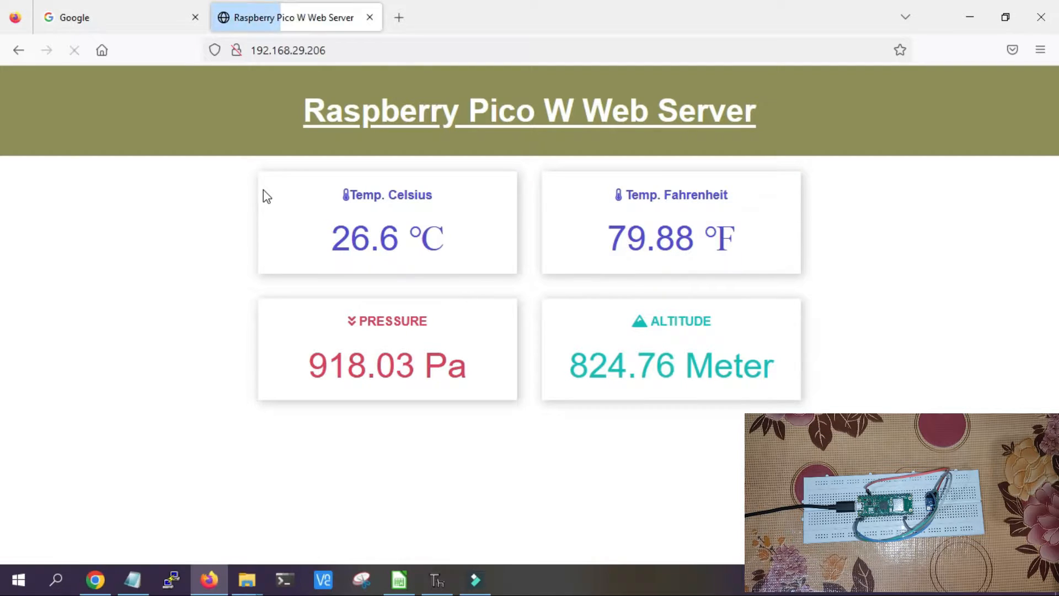